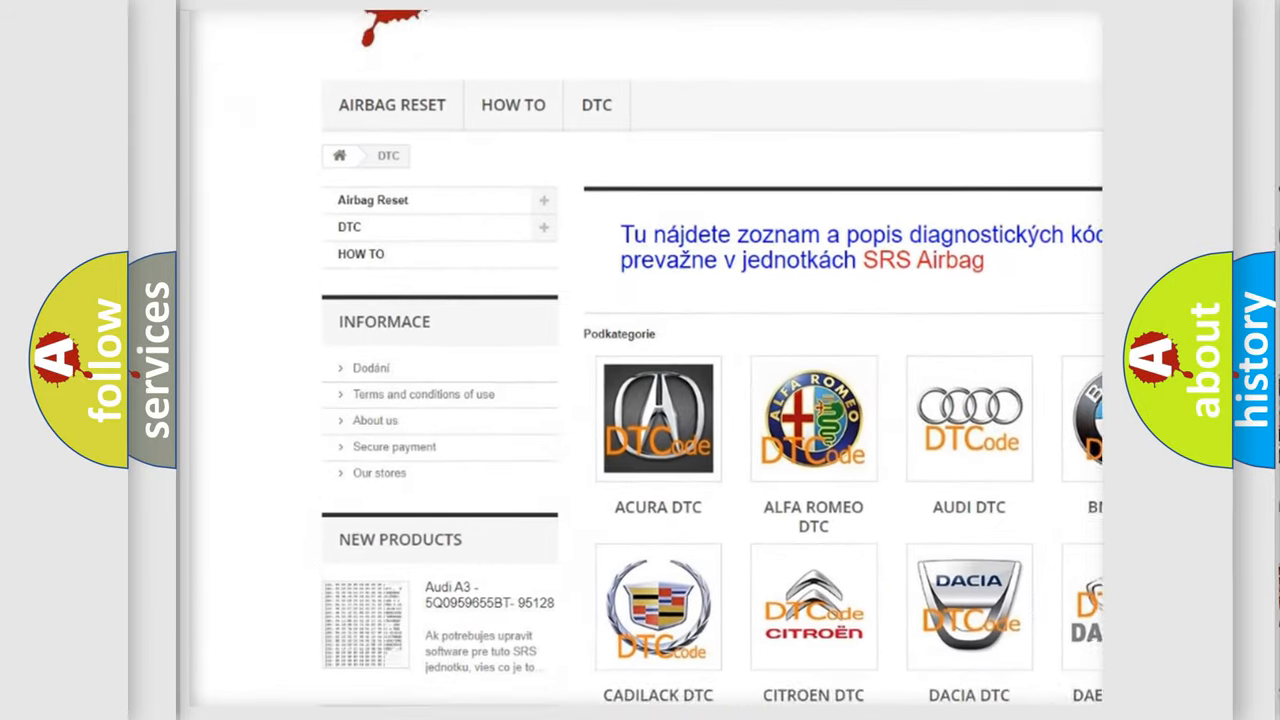
pyautogui.scroll(-3)
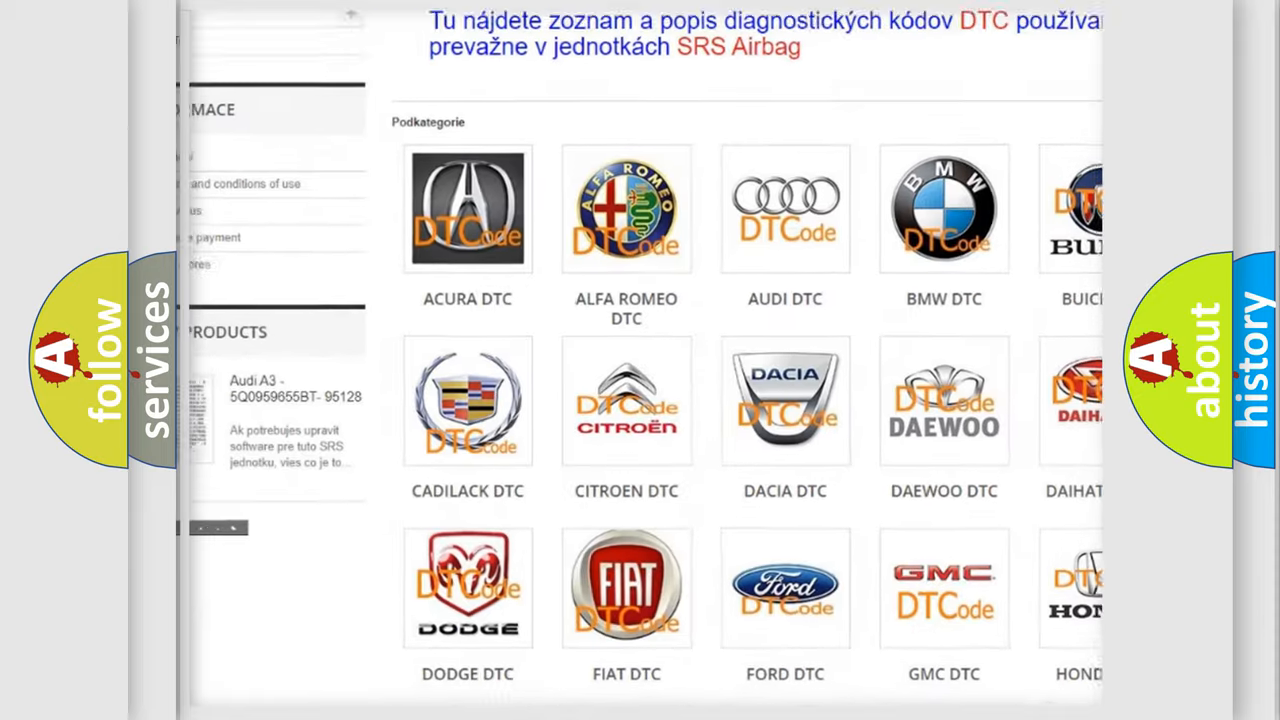
pyautogui.scroll(-3)
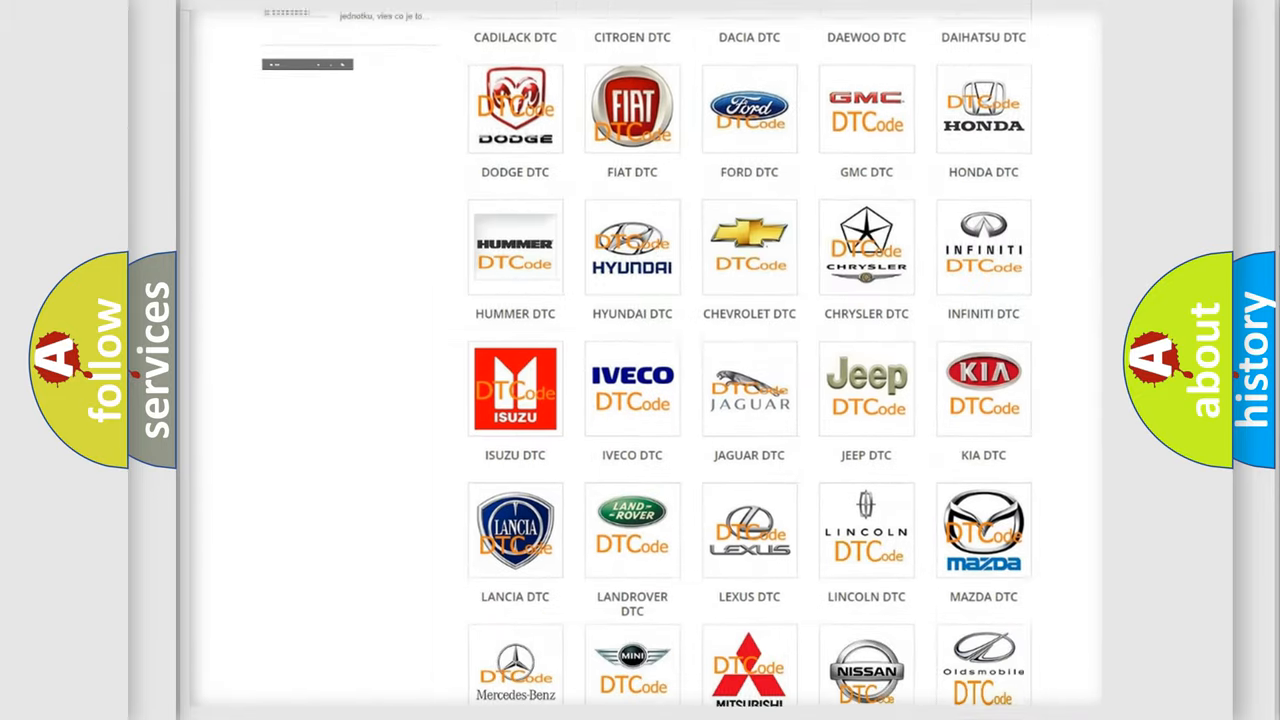
pyautogui.scroll(-3)
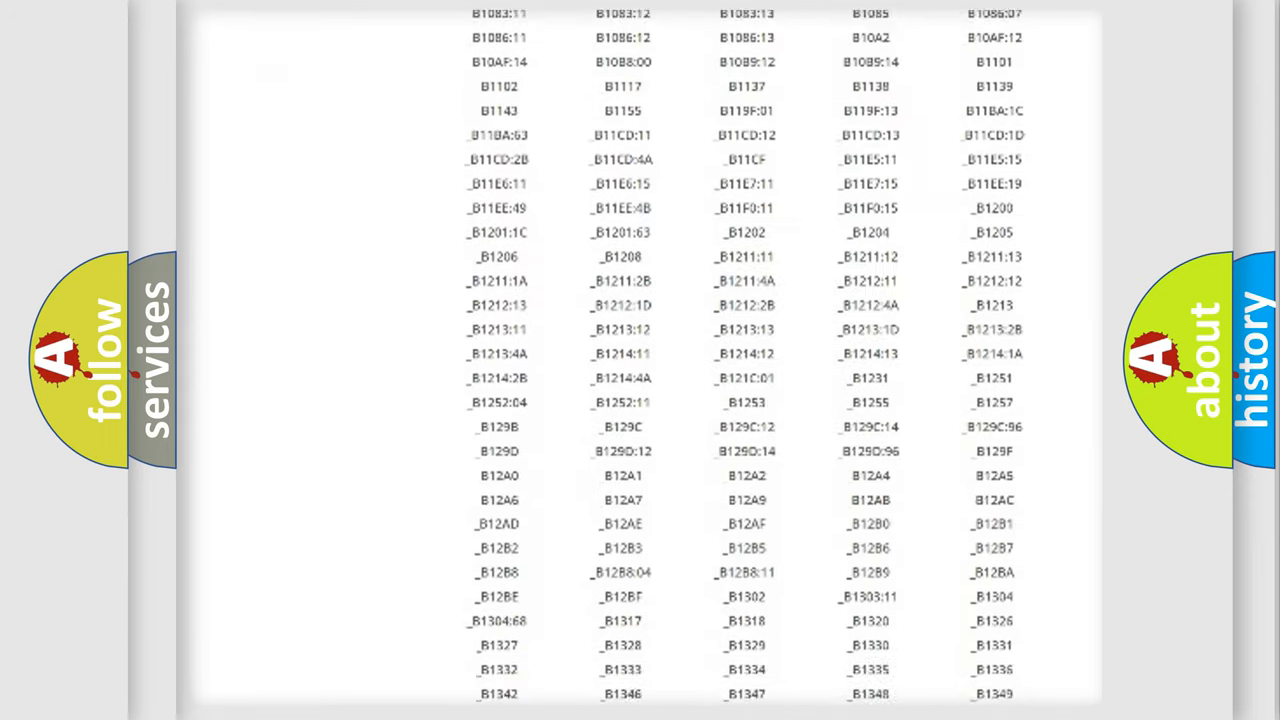
pyautogui.scroll(-3)
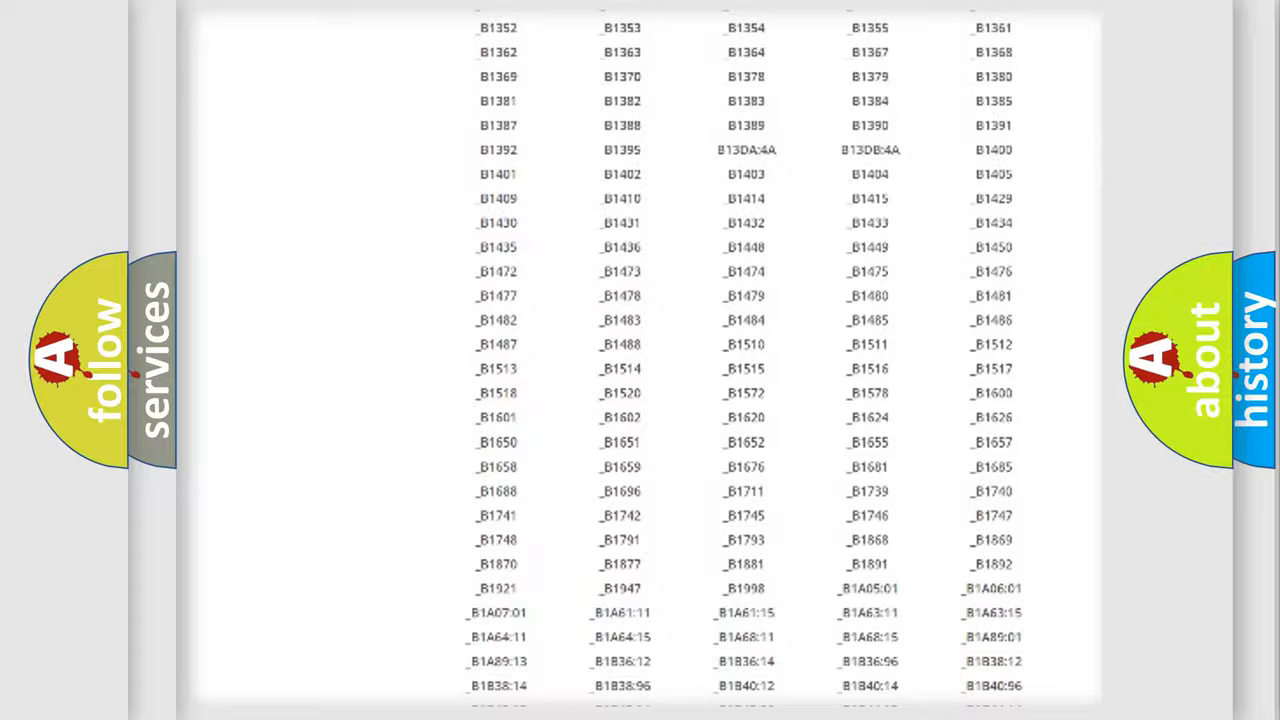